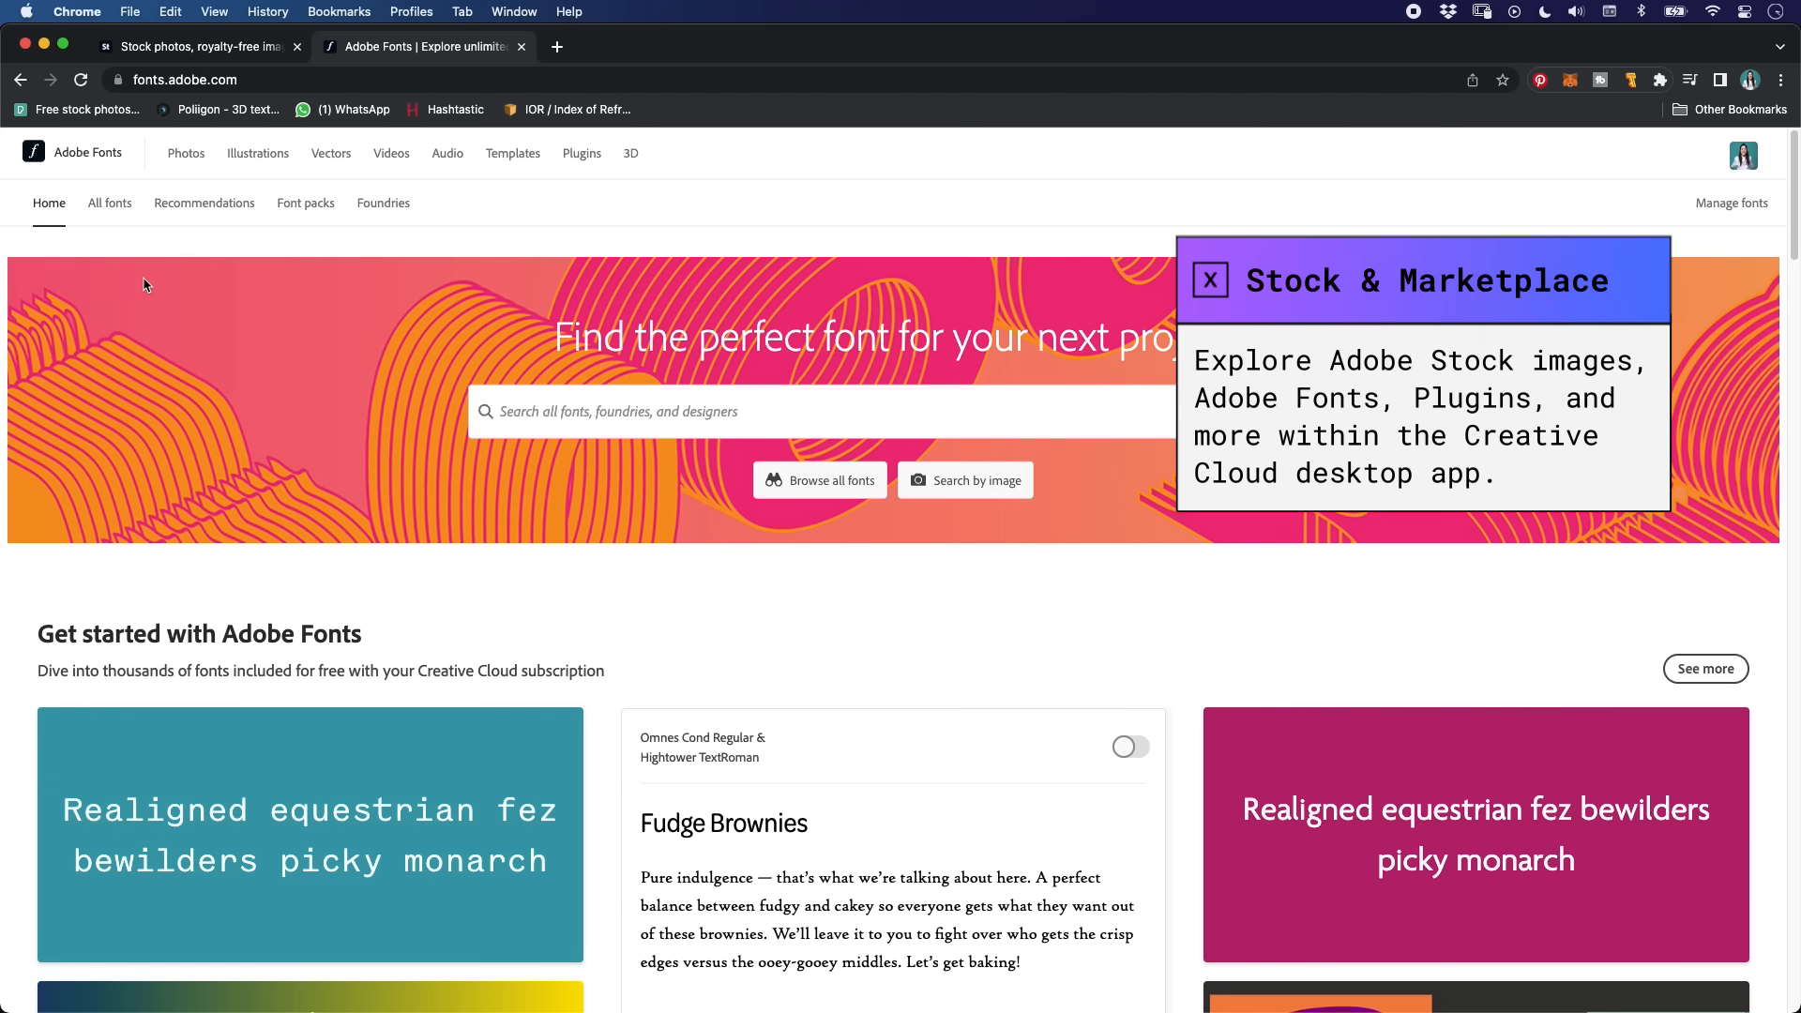
Step: Show All fonts and filter to heavy-weight sans-serif families, leaving 79 results
left_click(109, 202)
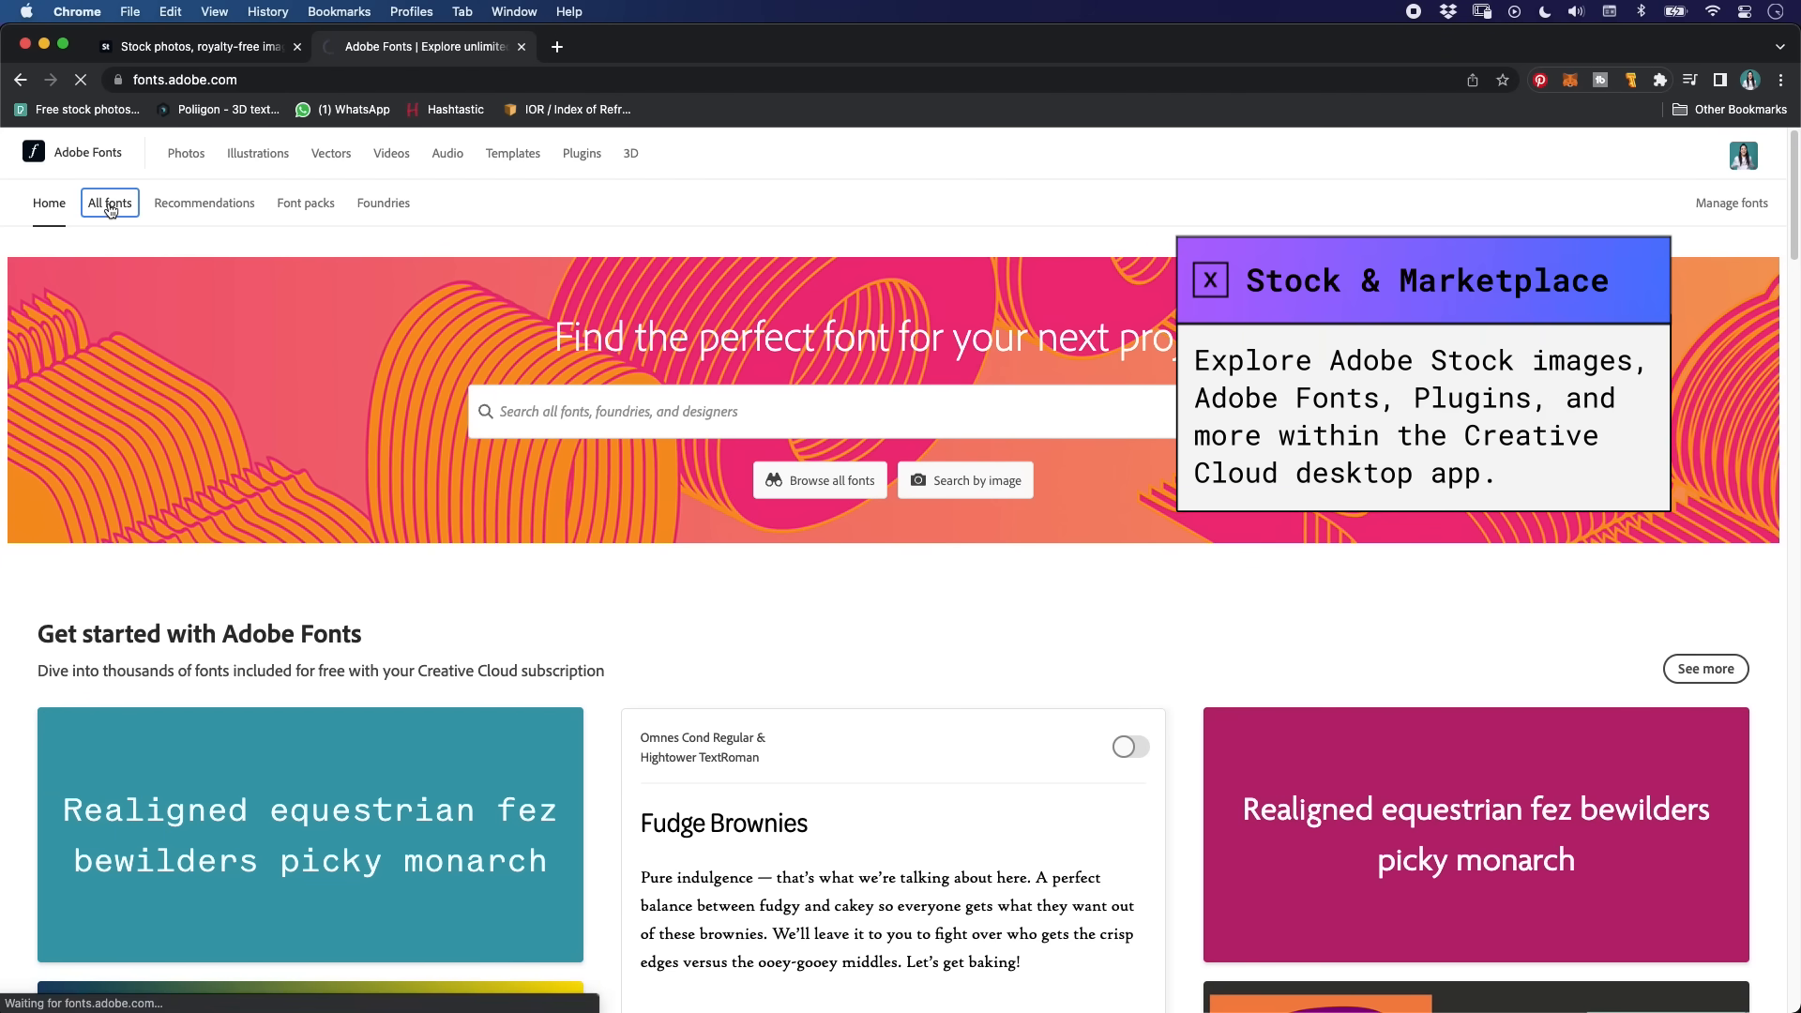
left_click(109, 203)
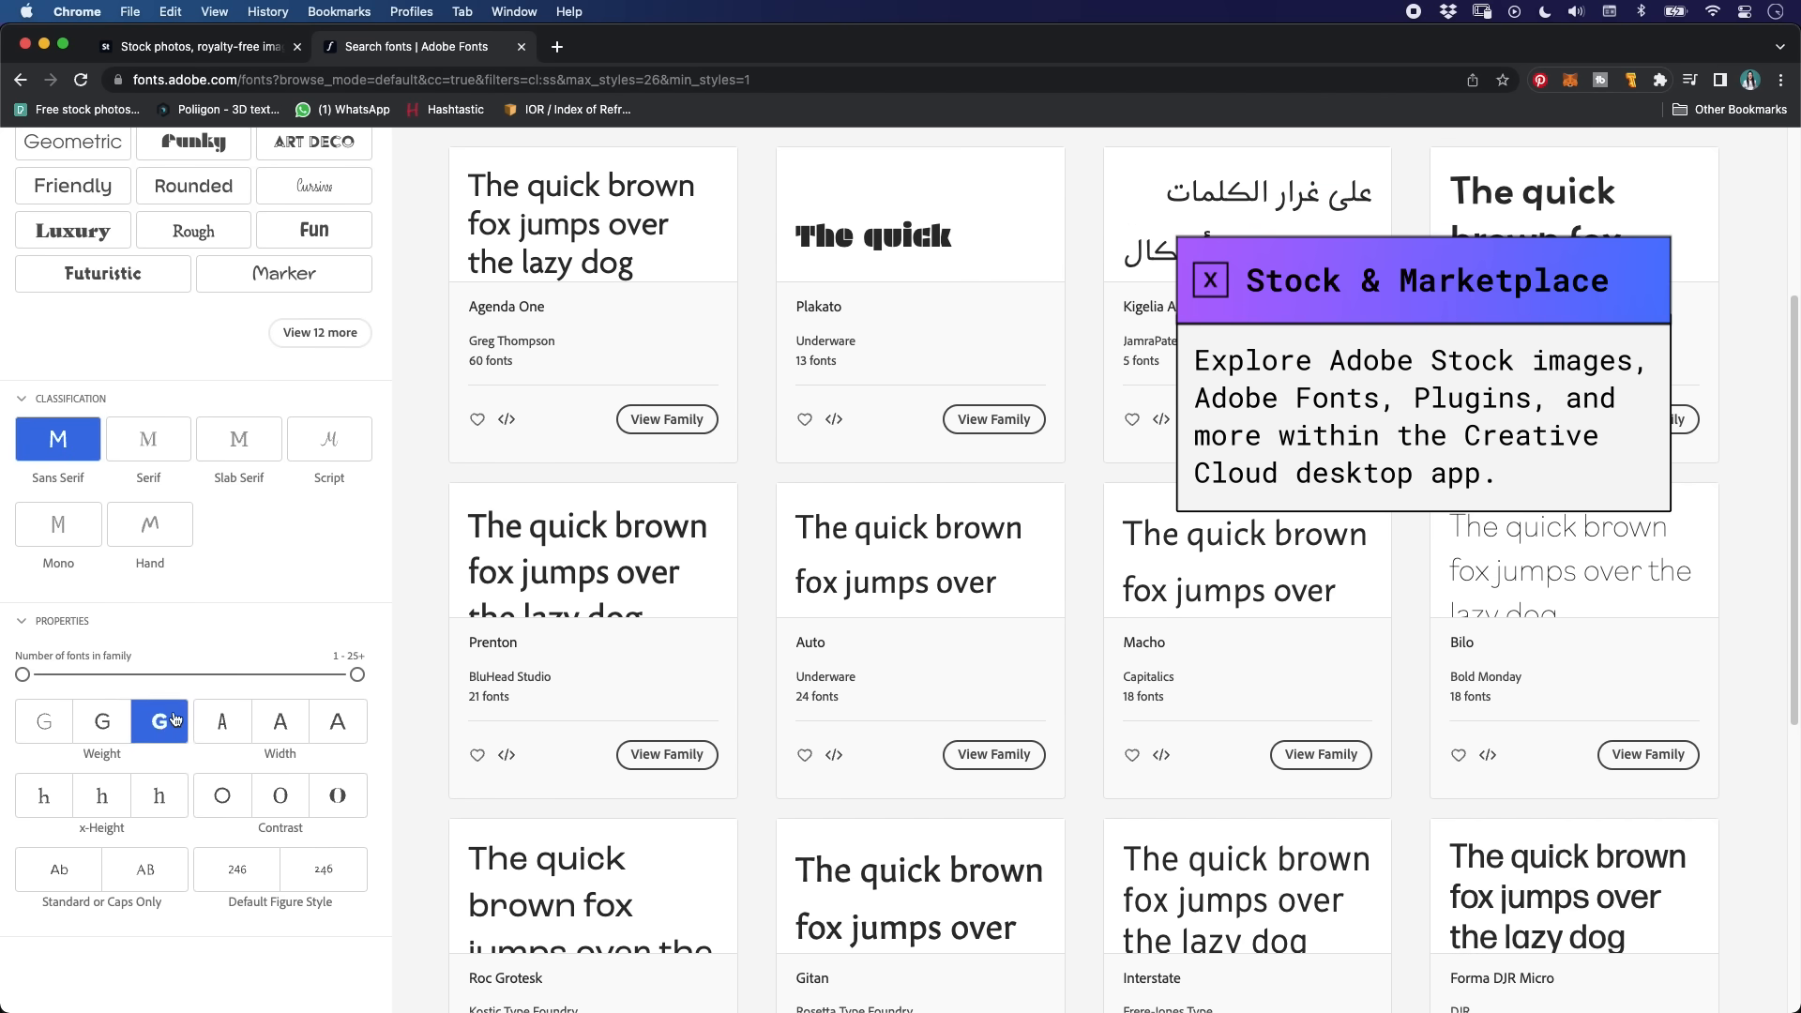
left_click(337, 721)
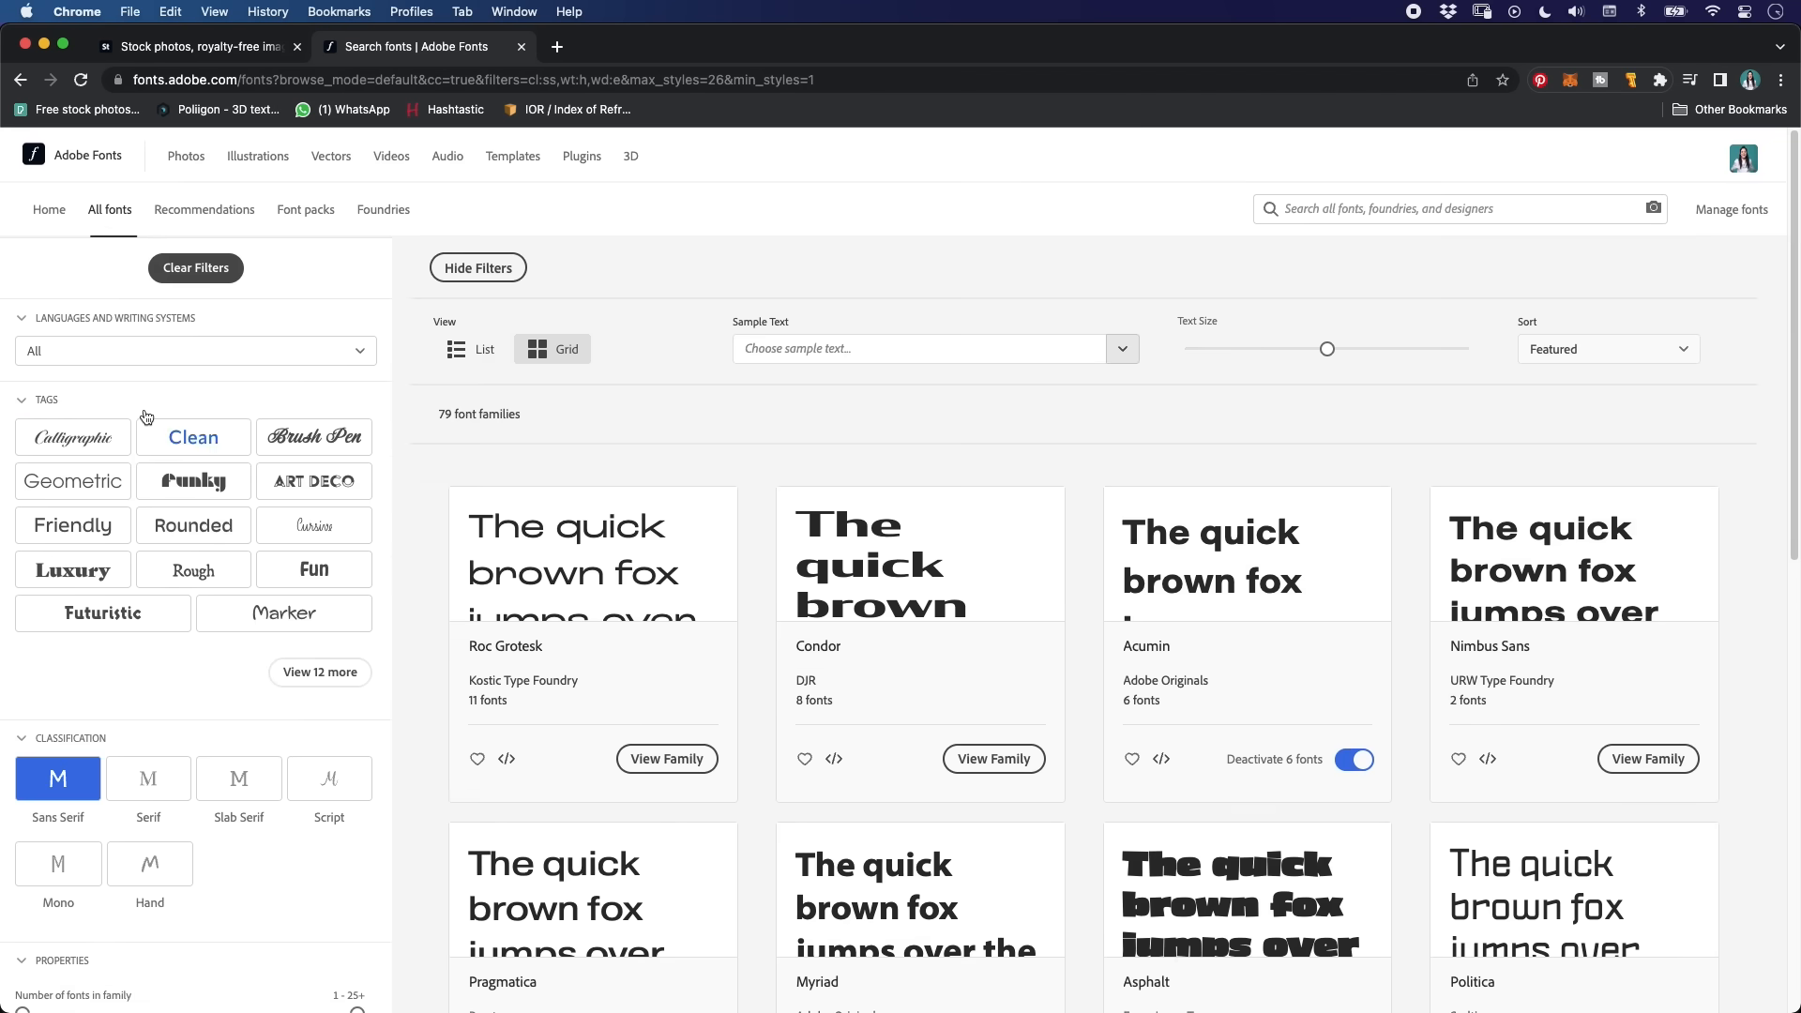
Step: Set the sample text to 'WELCOME TO PULSE', browse the results, and open Acumin
type("WELCOME TO PULSE")
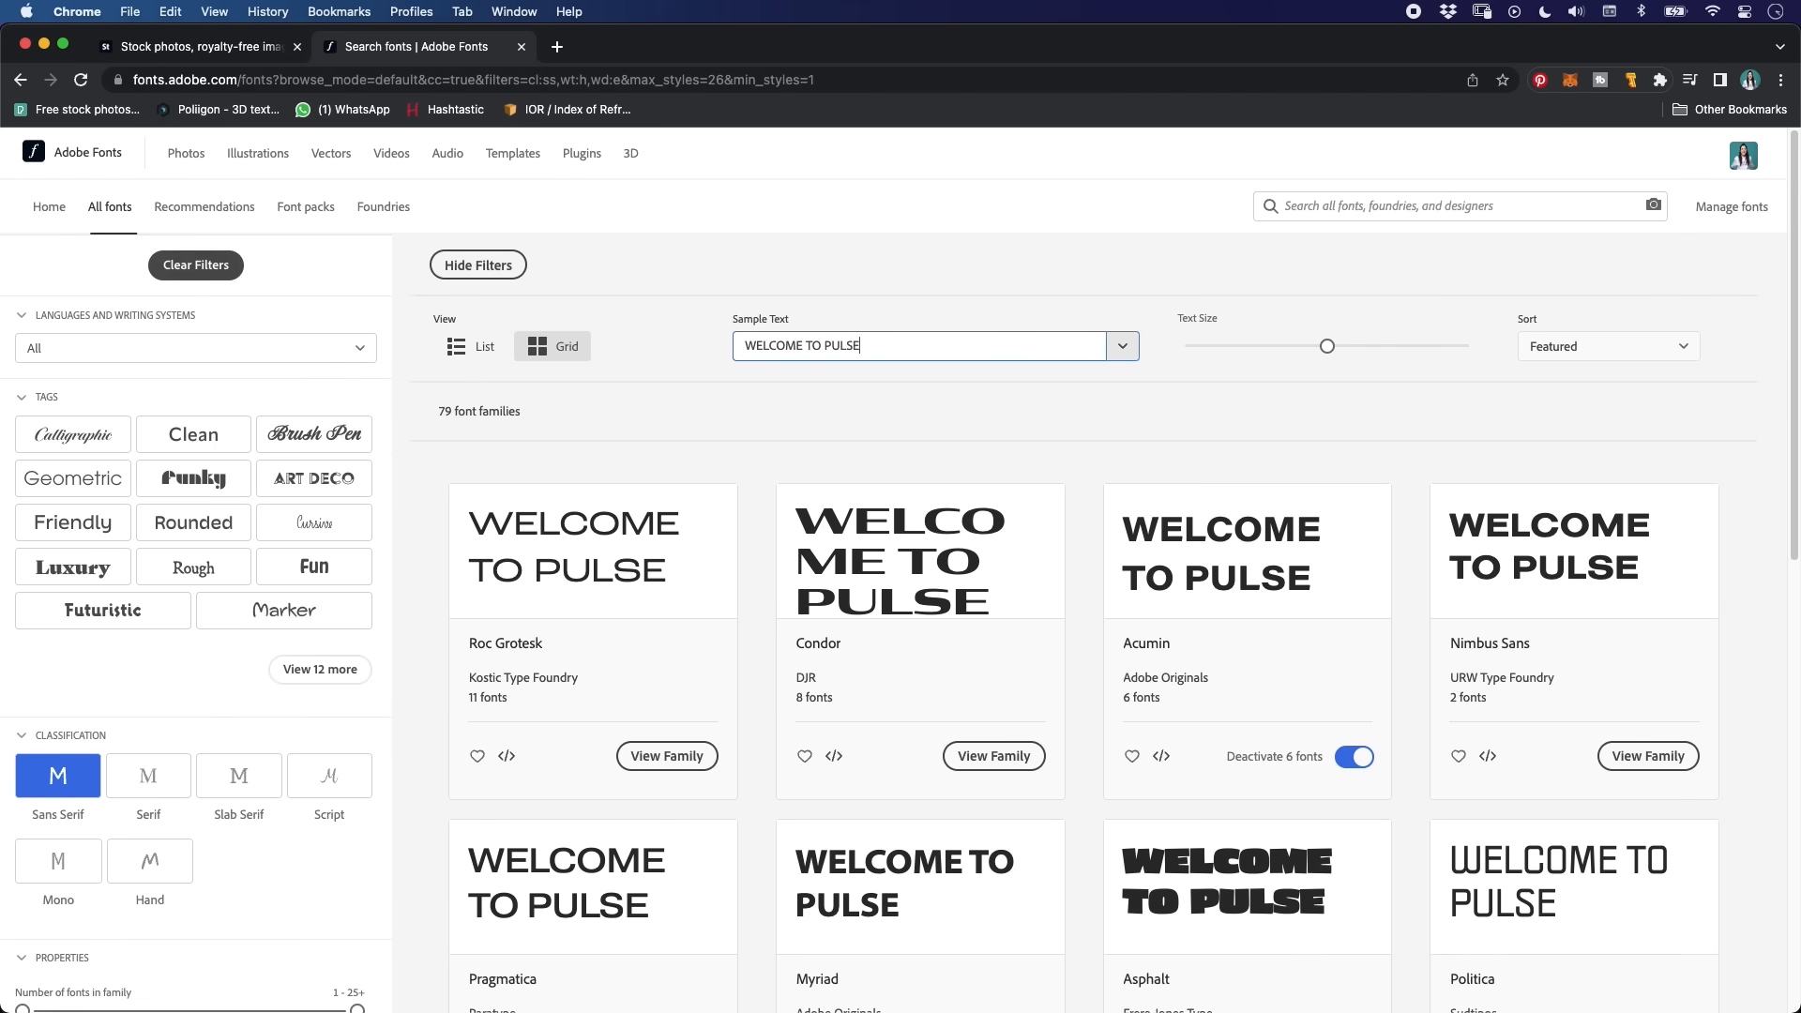
scroll("down", 3)
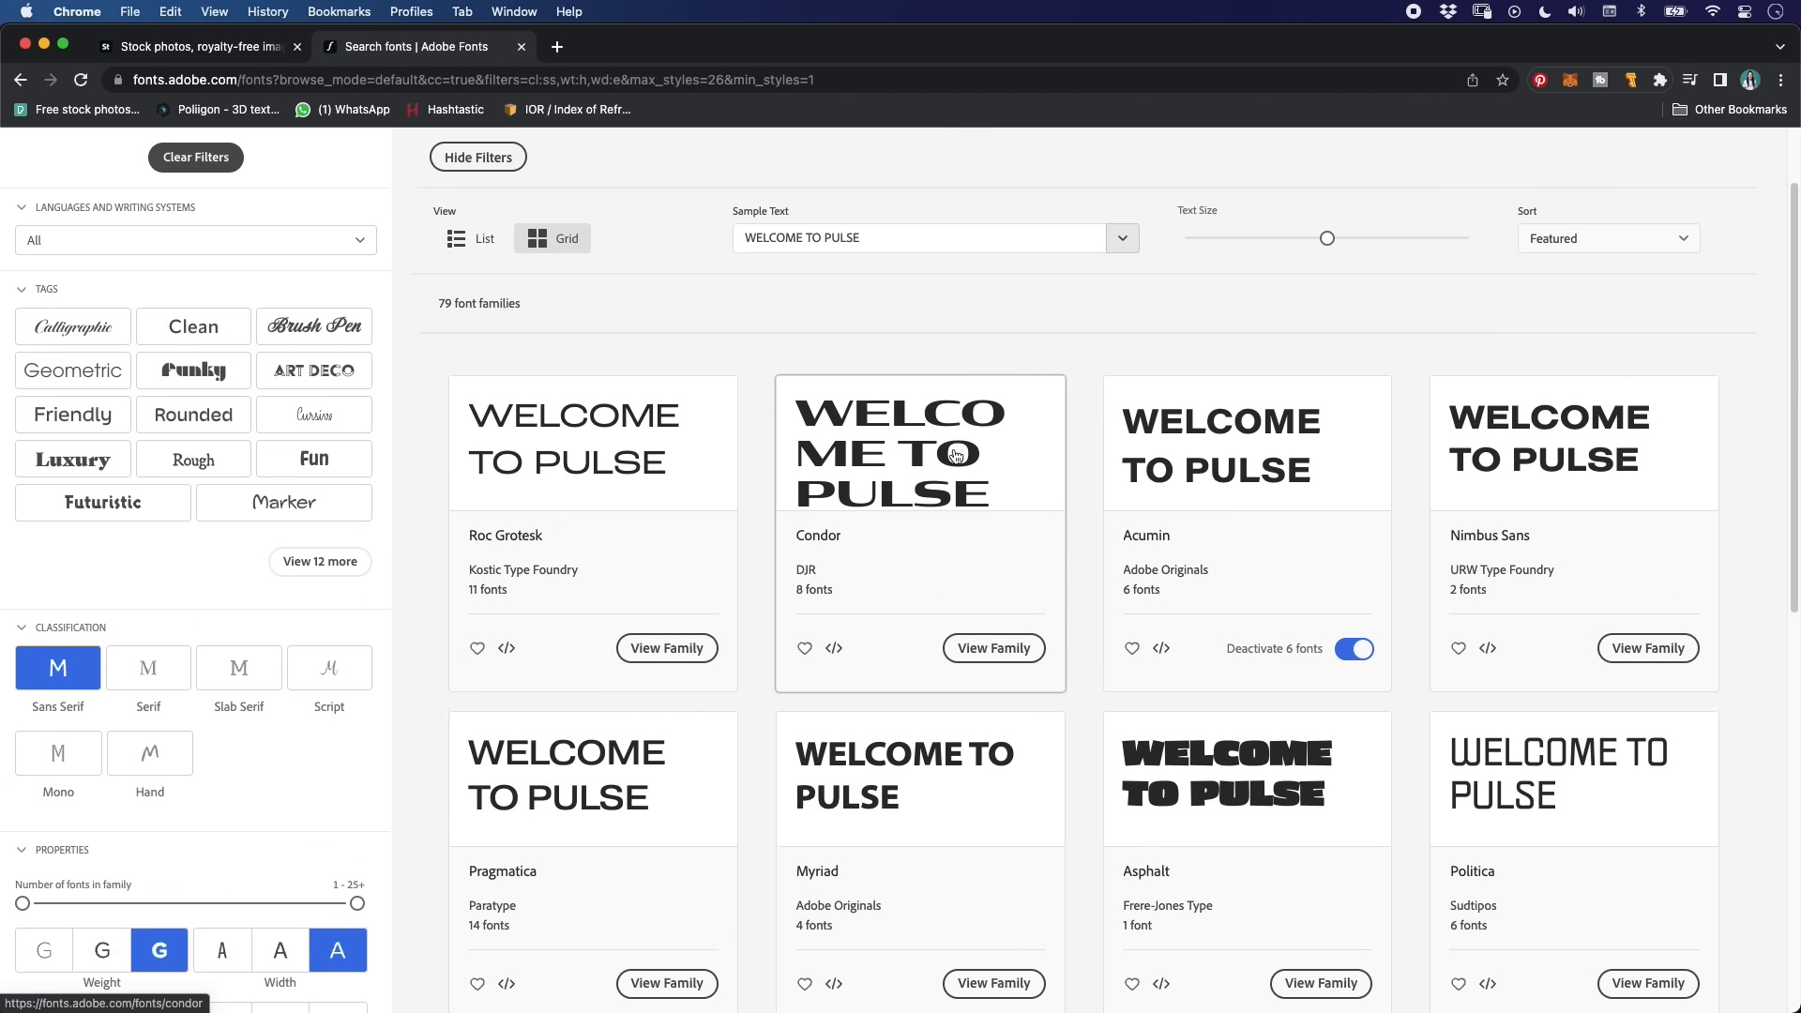
scroll("down", 3)
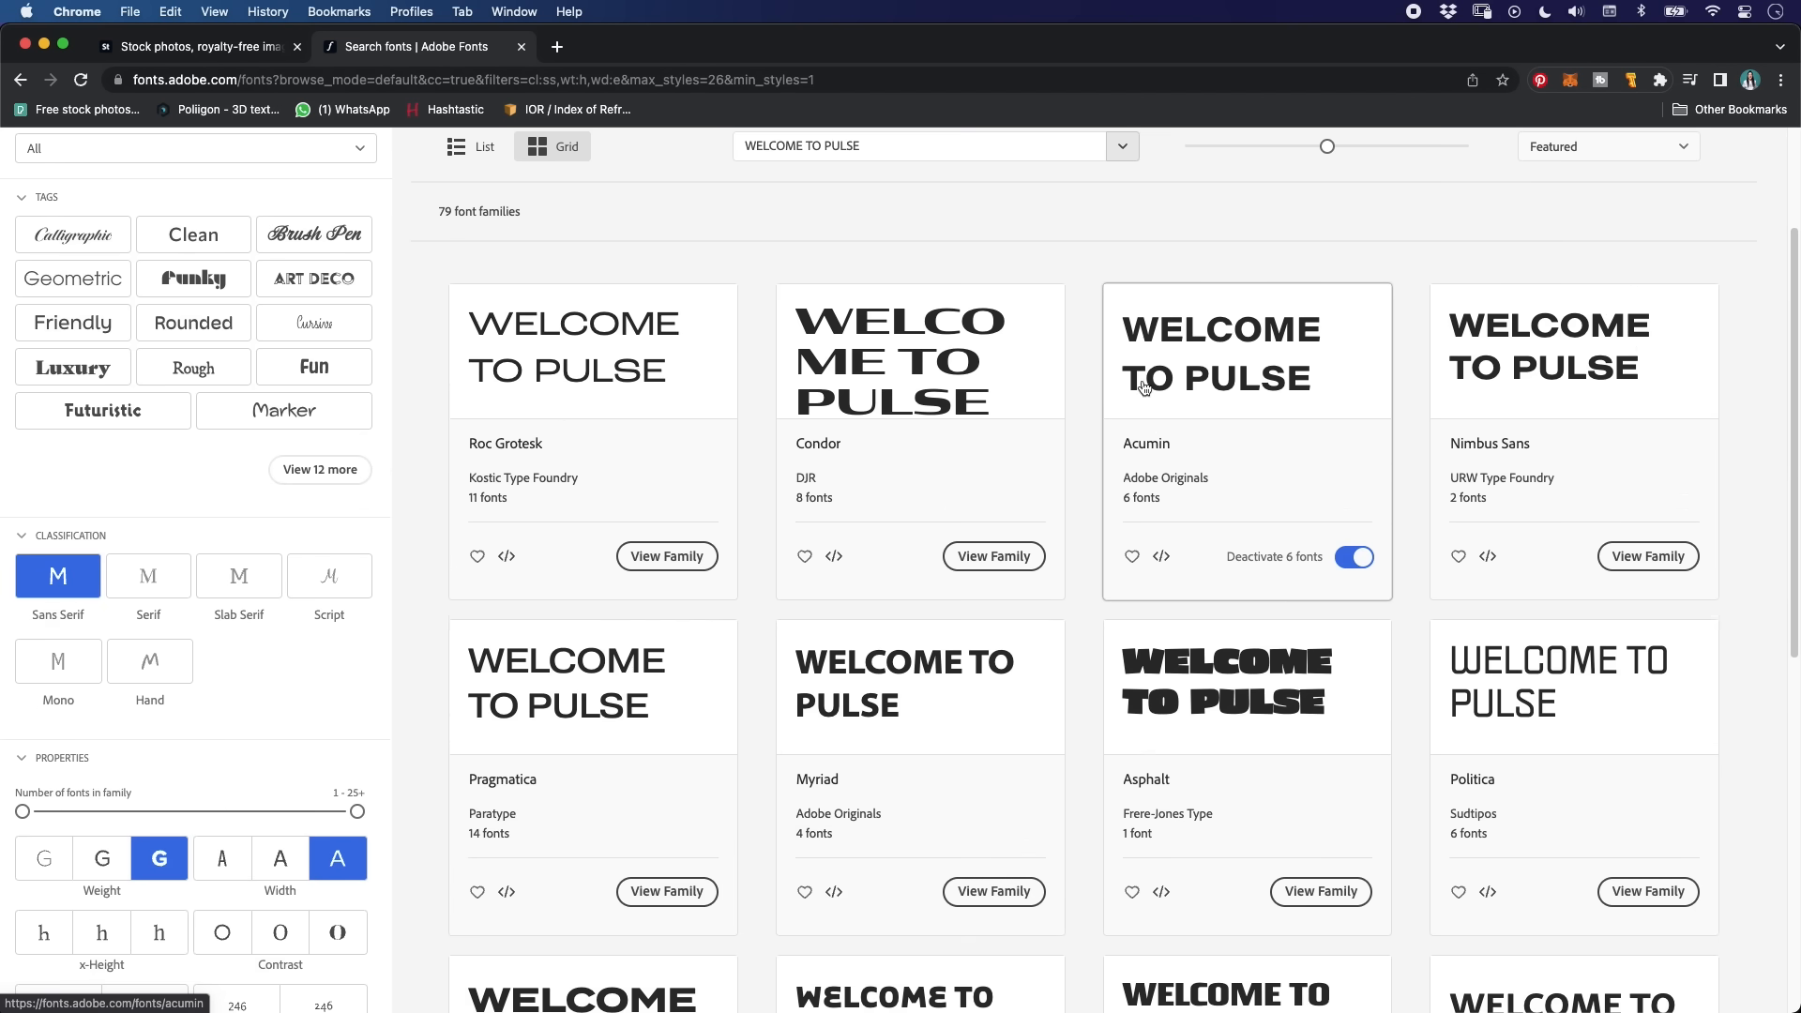
left_click(1221, 352)
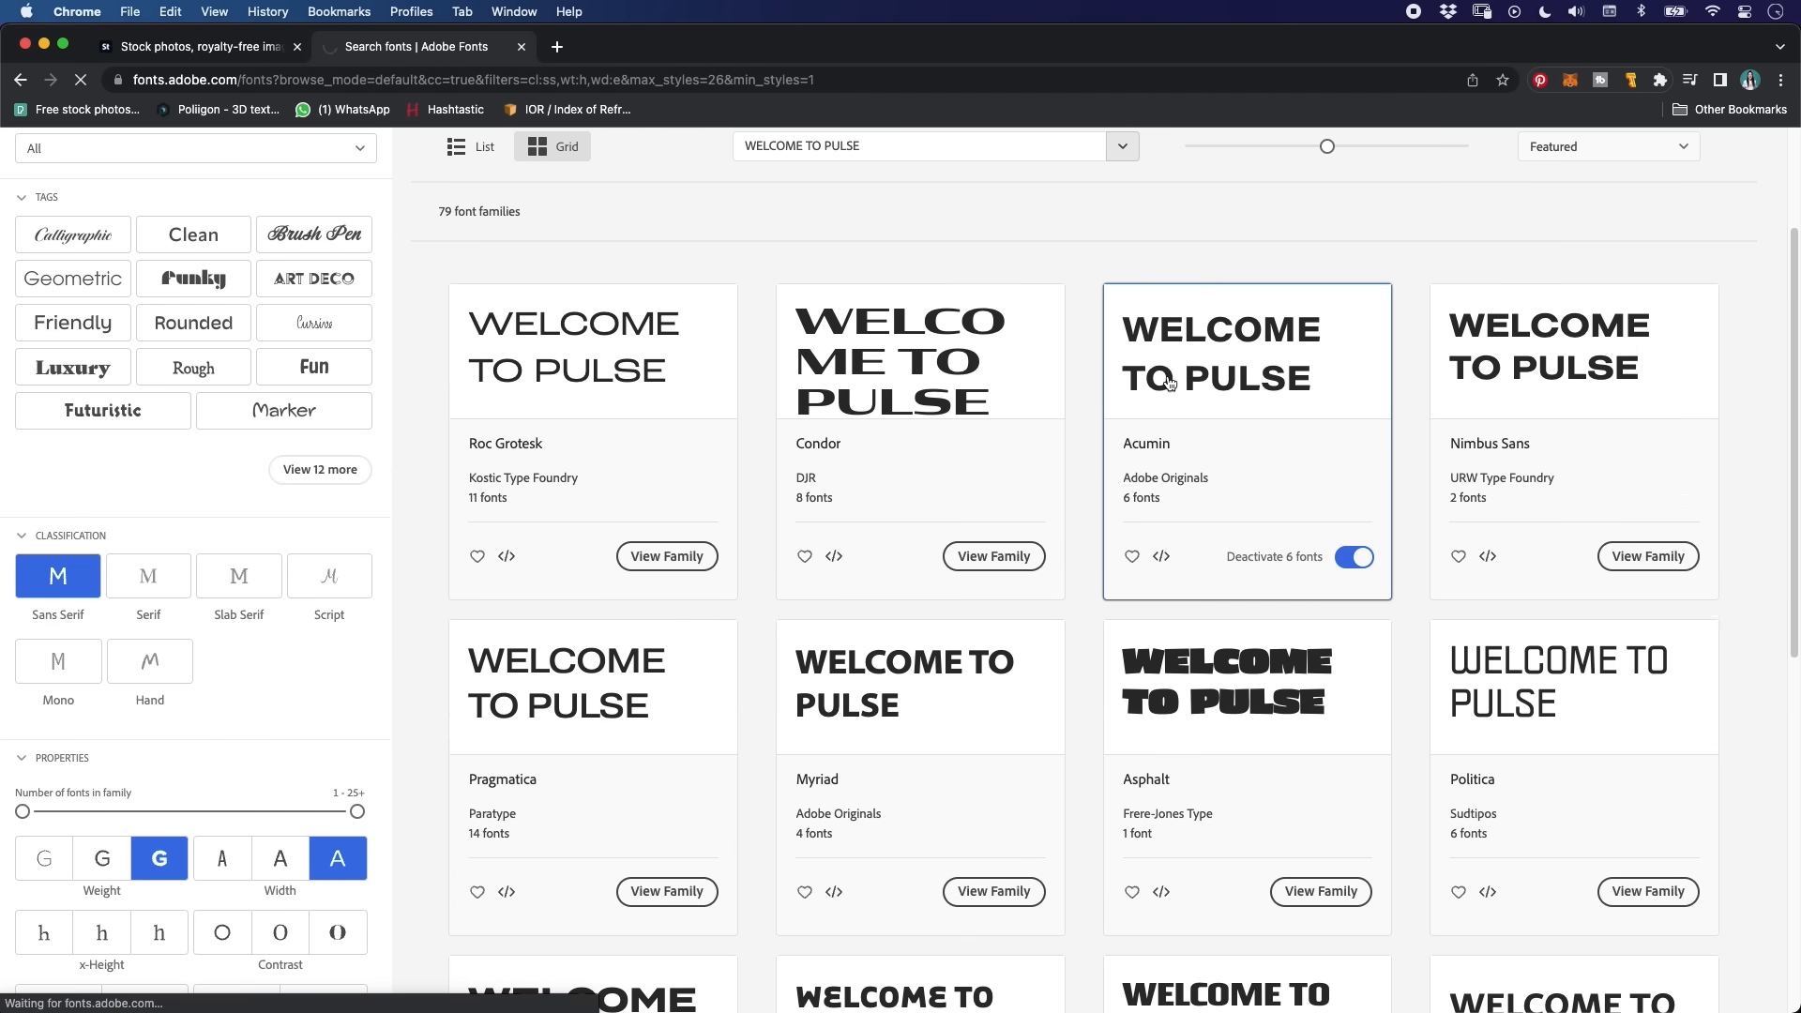